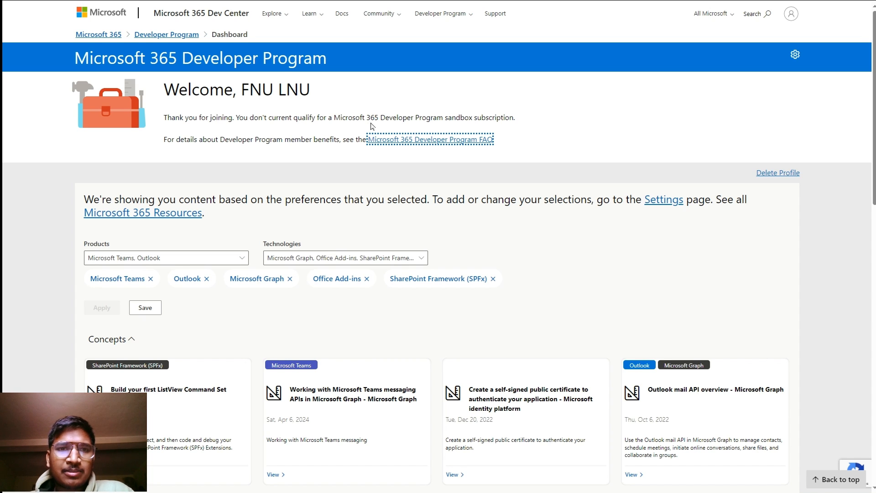
mouse_move(313, 4)
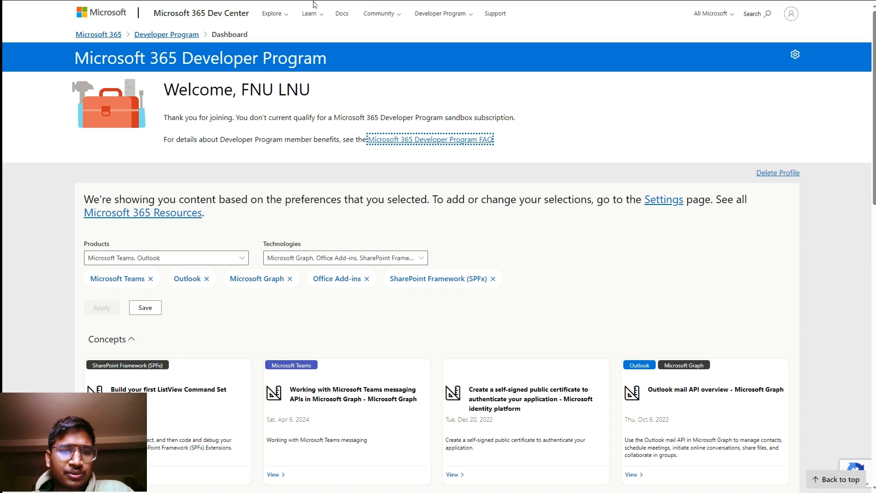
Review the developer environment article and Office Add-in partner blog, then switch to the Partner Center enrollment page
click(187, 7)
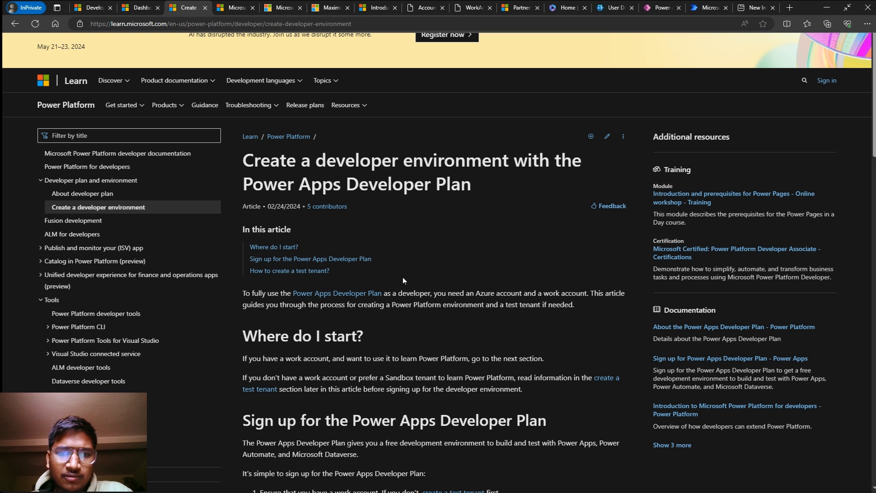
scroll(down, 3)
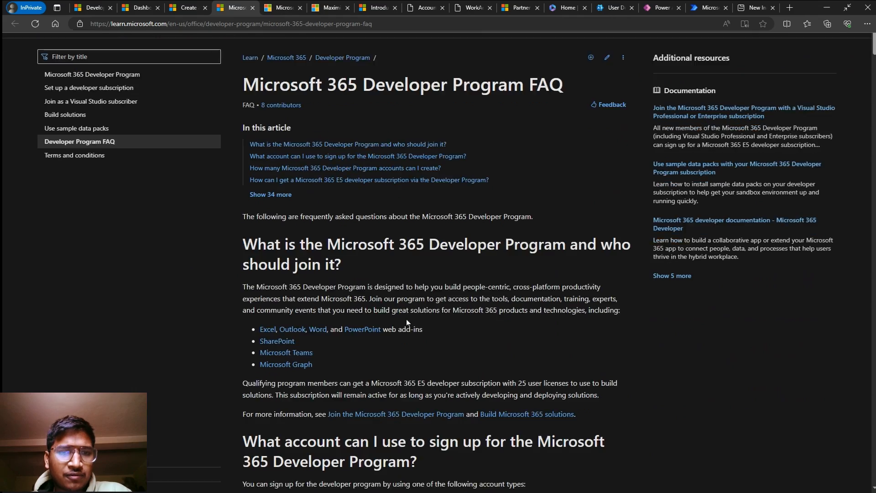
scroll(down, 3)
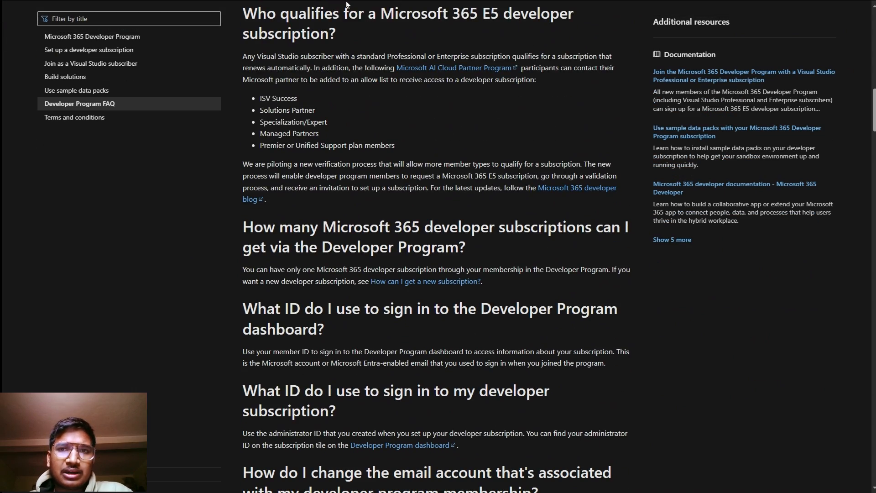
click(329, 7)
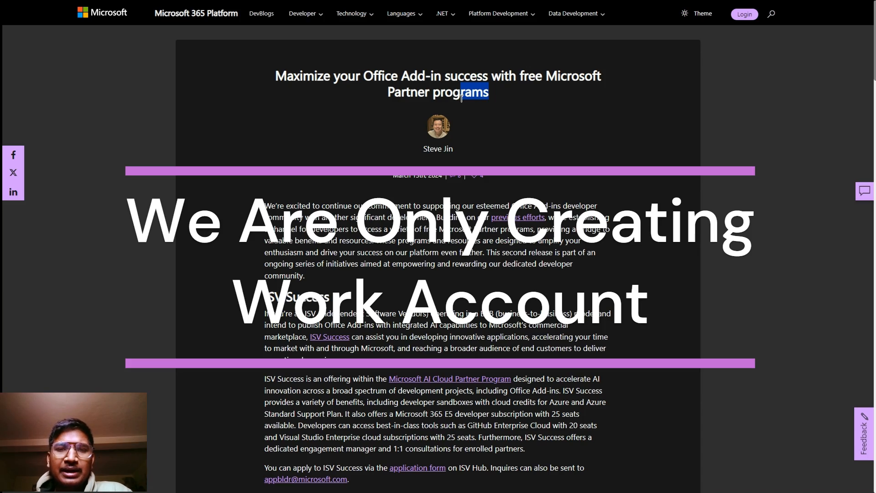
scroll(down, 3)
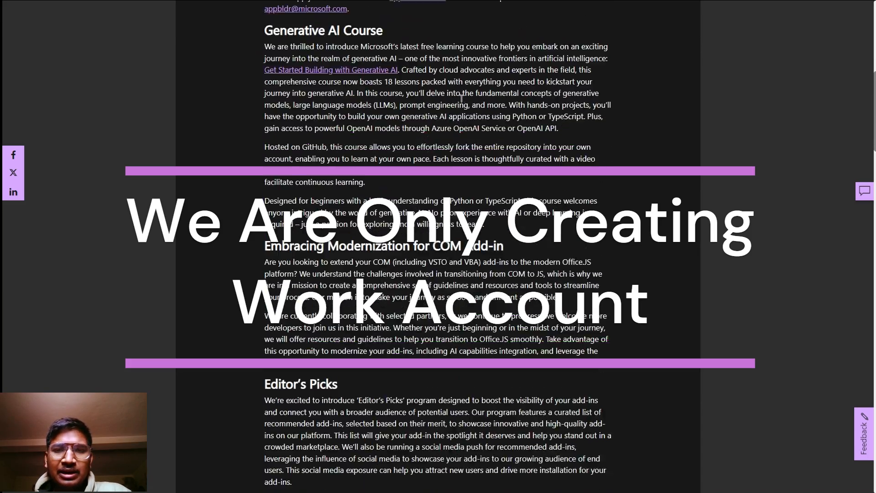
scroll(down, 3)
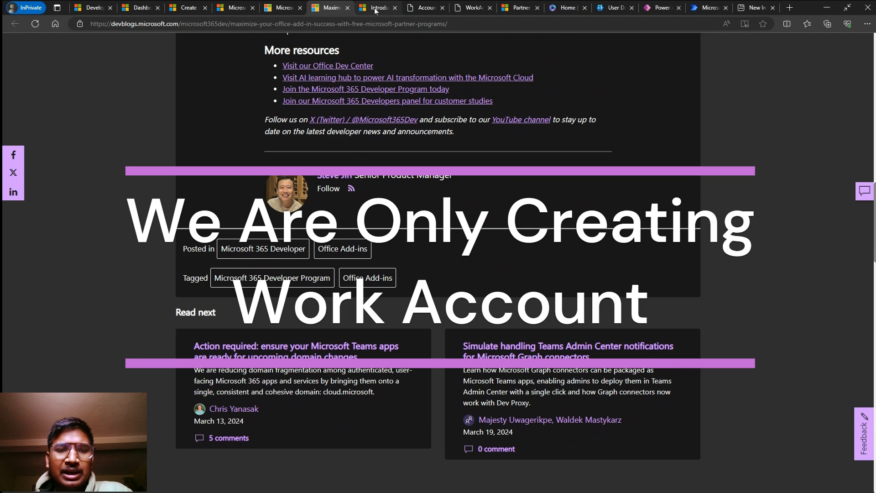
click(377, 8)
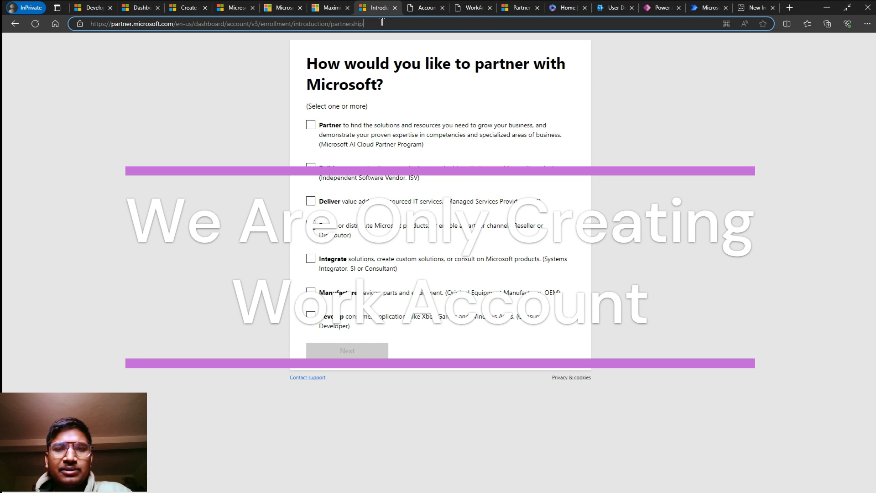
Select the Integrate and Develop partnership options with the rest and continue to the Partner Center welcome page
double_click(347, 24)
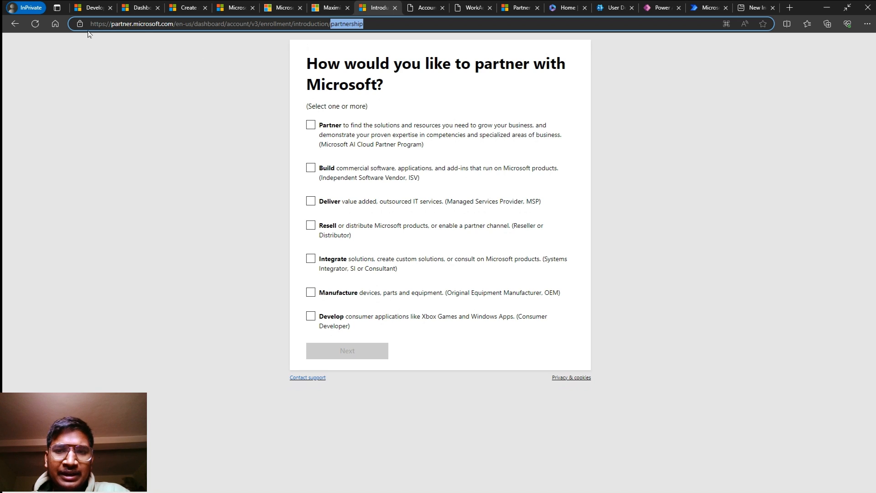
mouse_move(142, 33)
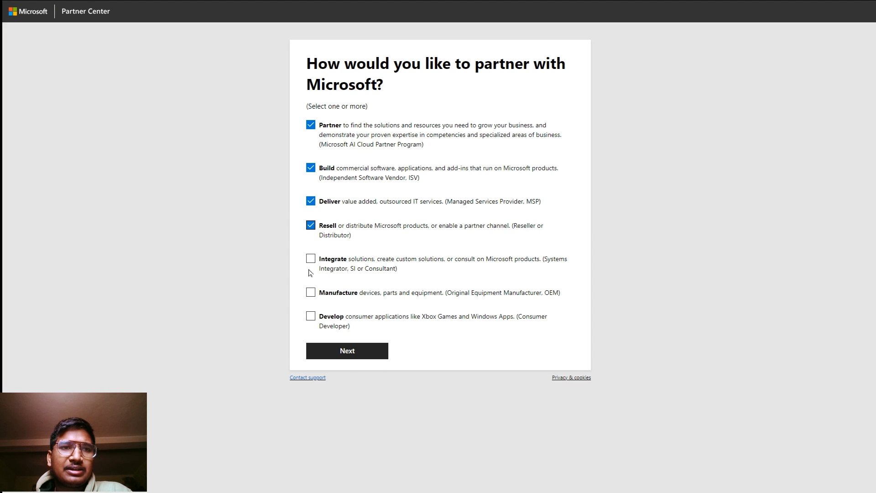
click(311, 292)
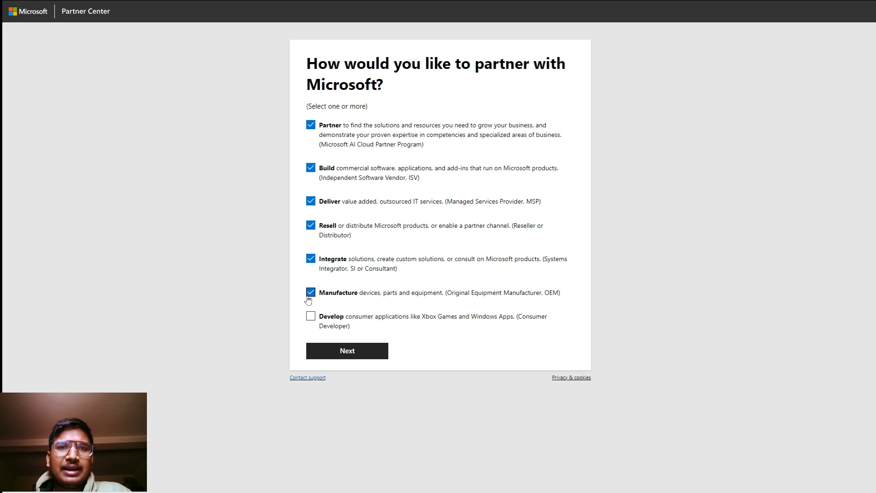
click(310, 316)
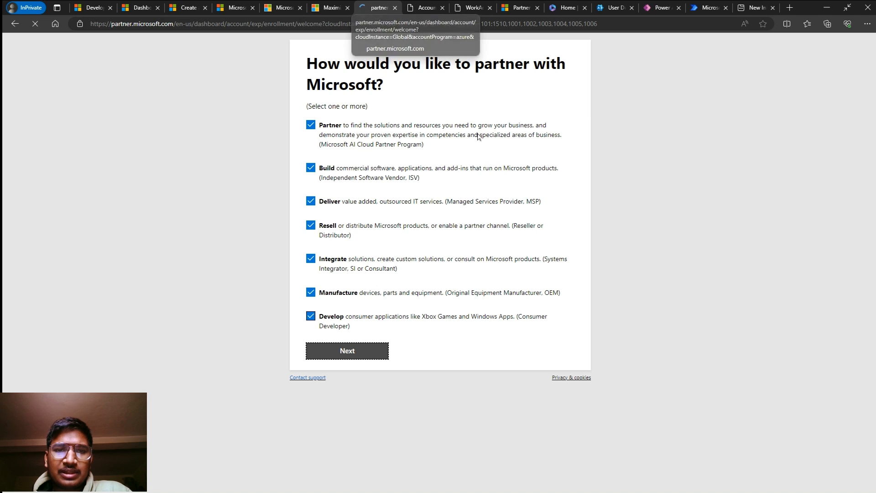
click(347, 351)
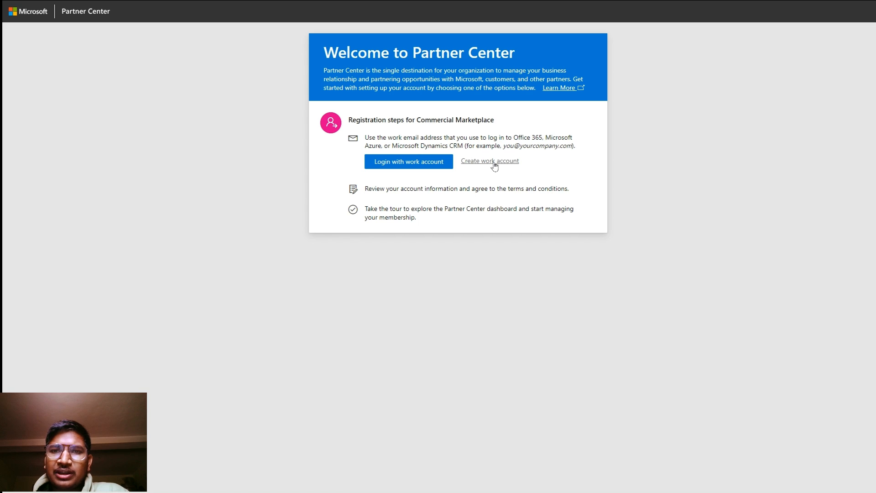
Start creating a new Microsoft Entra ID work account from the welcome page
right_click(489, 161)
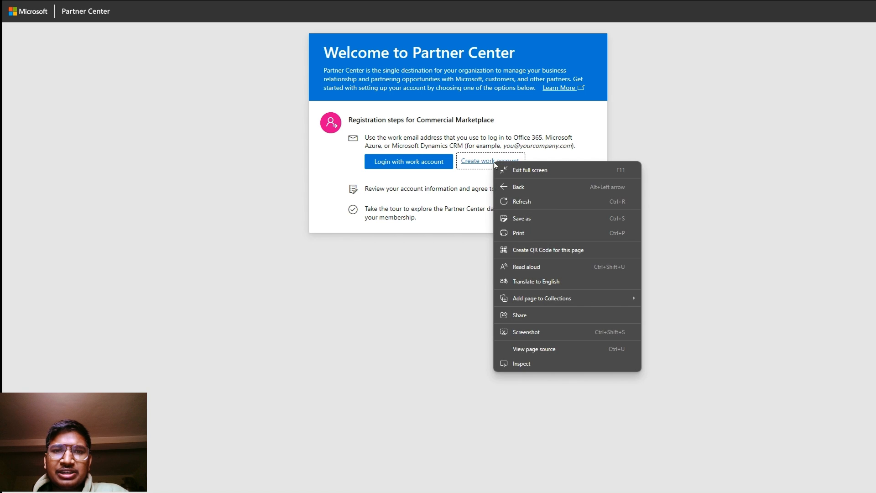
click(489, 162)
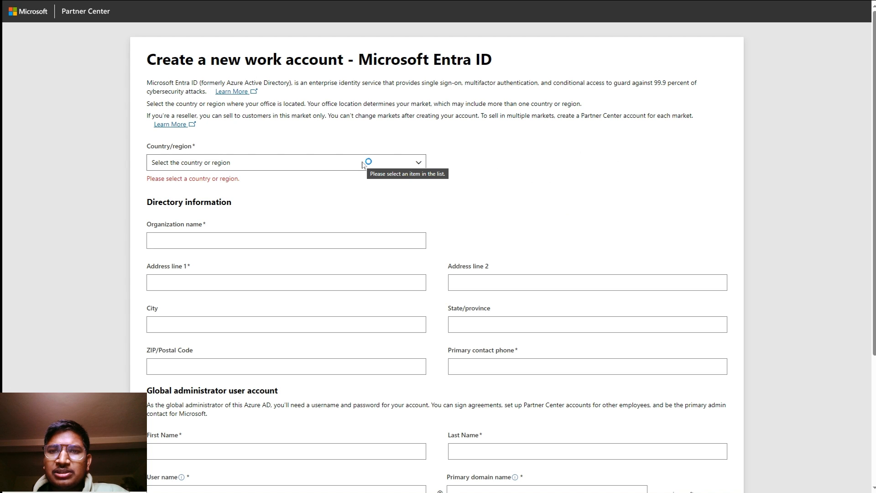
Fill the directory information with country, company 'San' and the saved personal address details
click(286, 162)
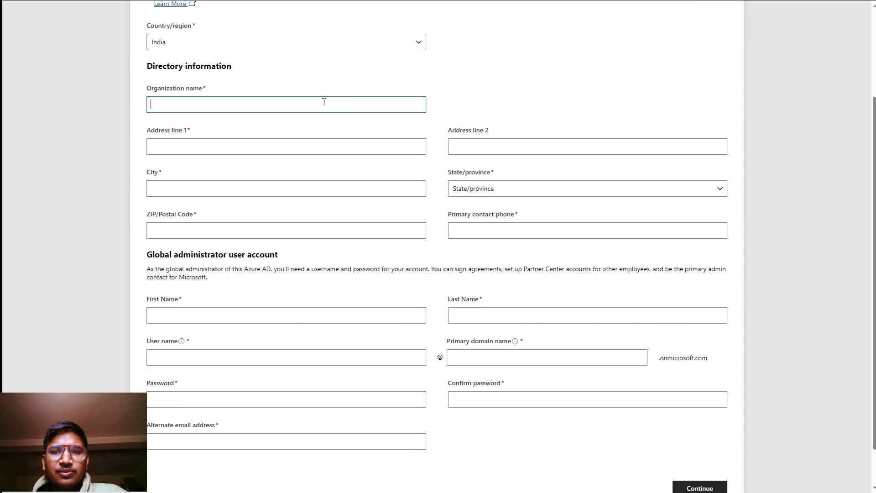
mouse_move(304, 104)
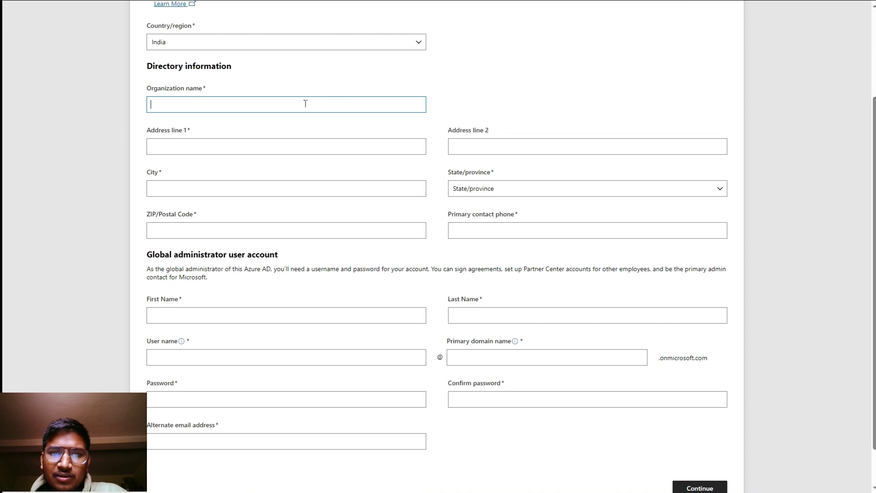
text(San)
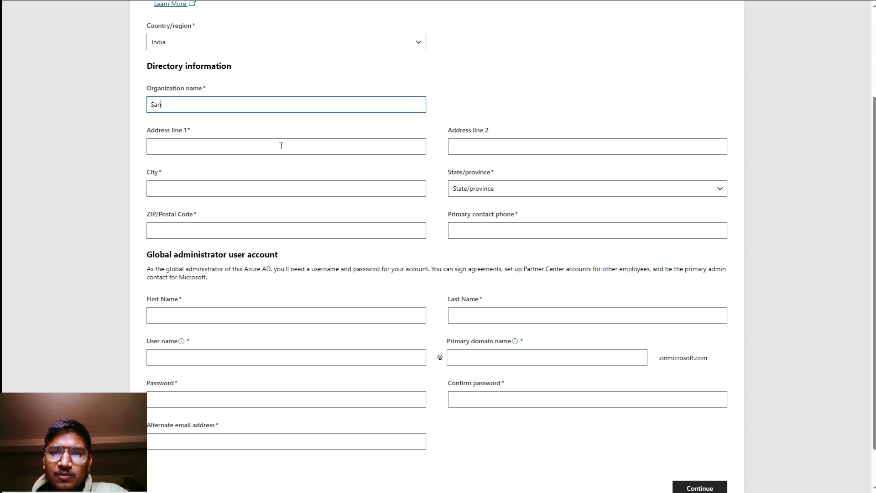
click(286, 146)
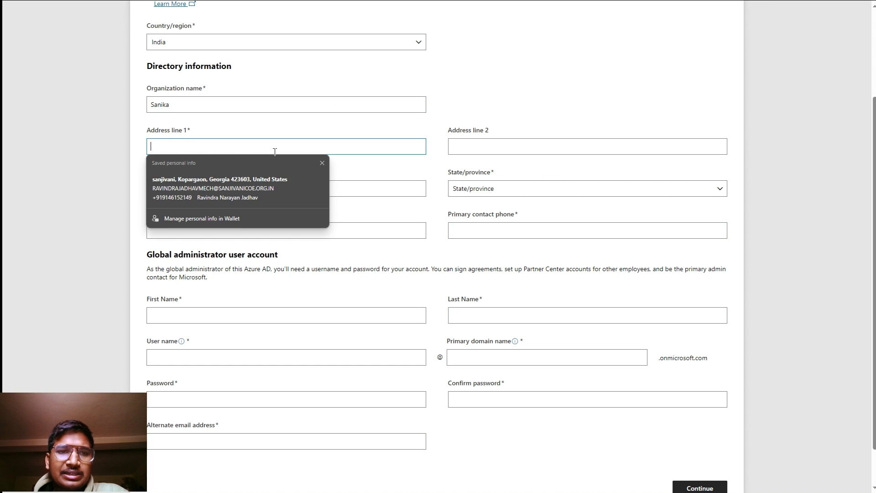
click(220, 179)
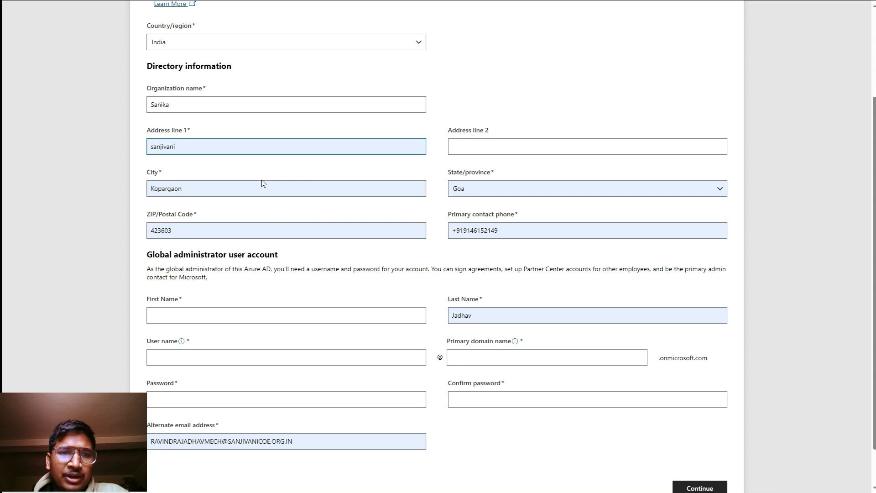
scroll(down, 3)
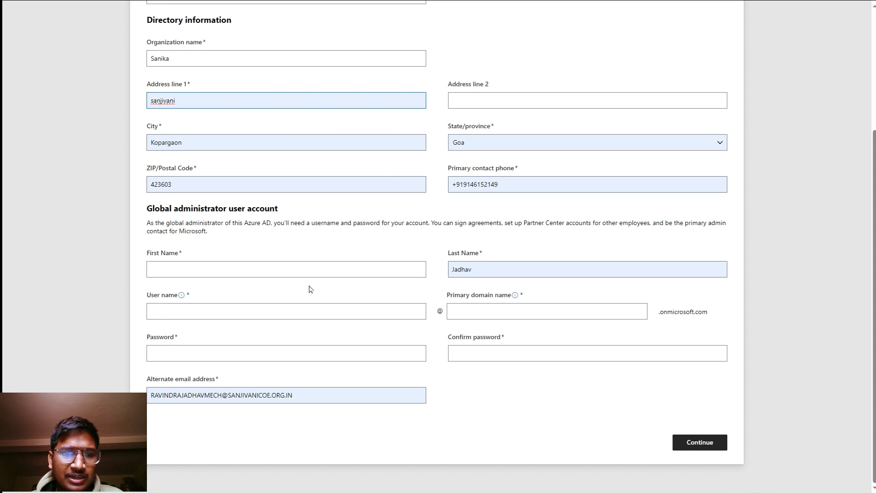
Enter the administrator name 'Ra', username 'Ra' and primary domain 'jadhav111111111' confirmed available
text(Ravindra)
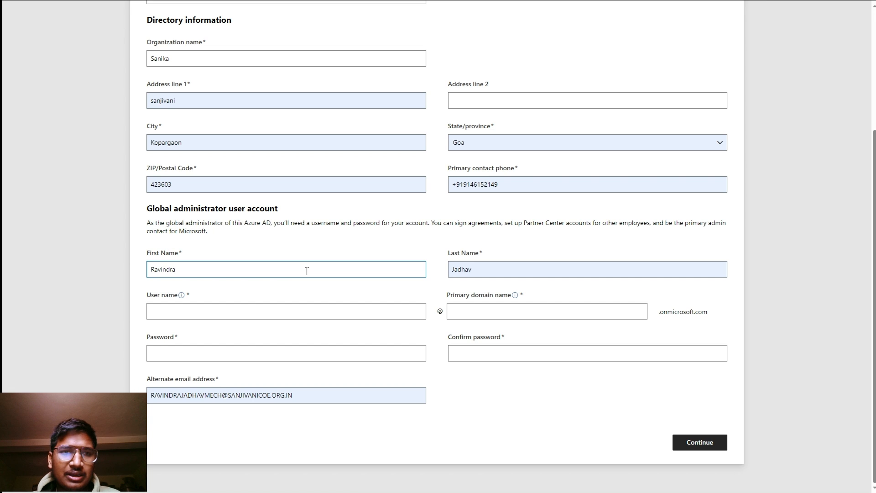
click(285, 311)
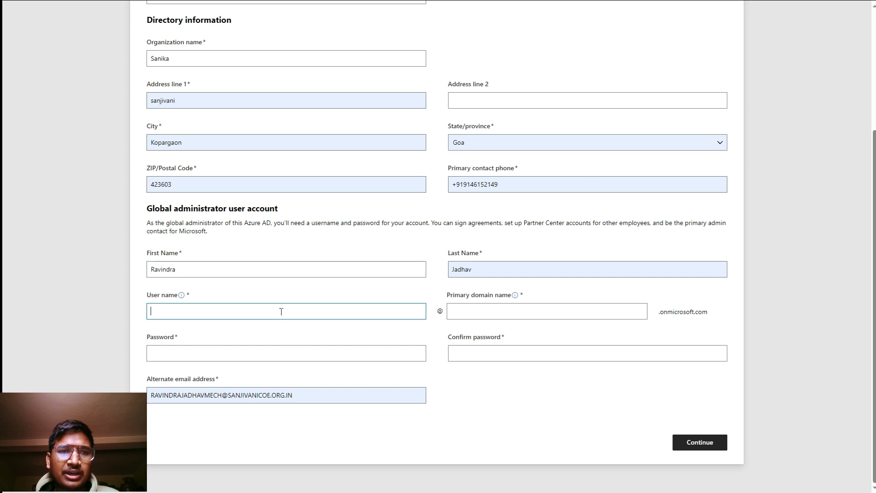
text(RavindraJadhav)
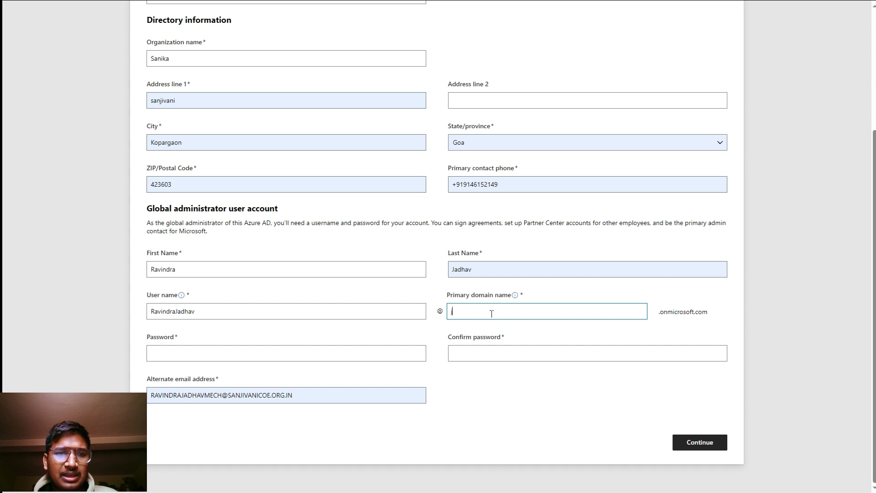
text(jadhav111111 11)
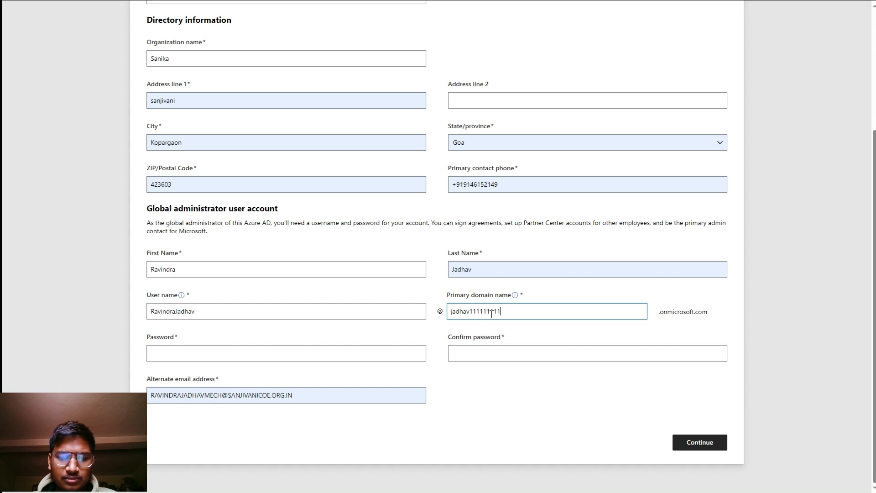
text(111)
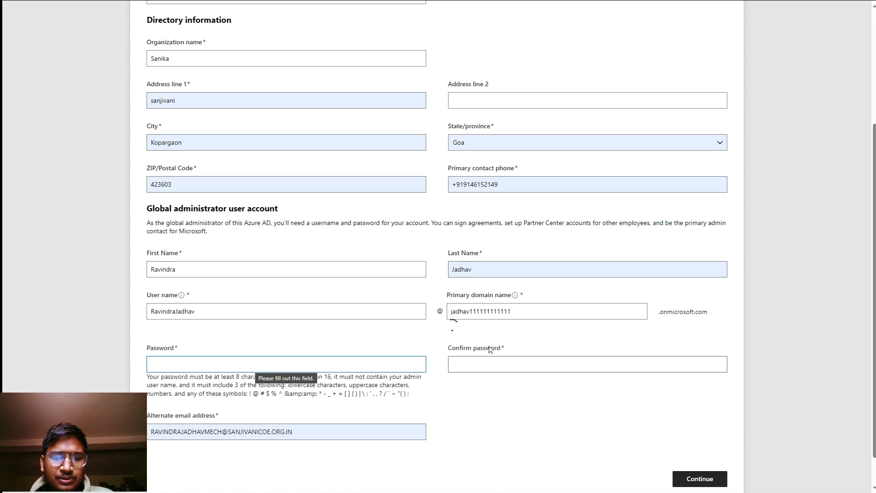
click(285, 364)
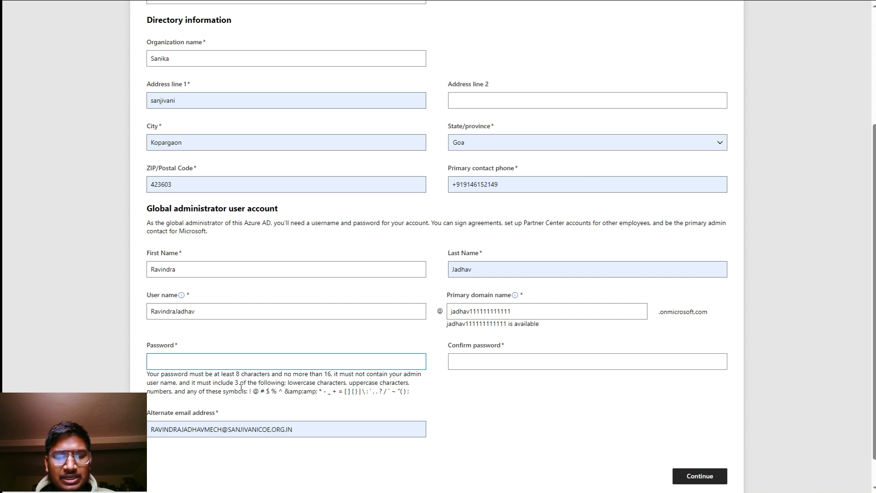
click(286, 362)
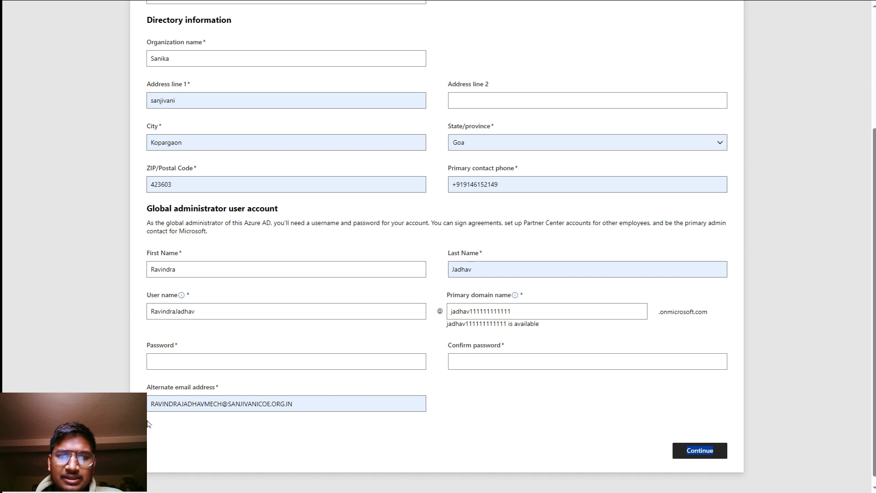
mouse_move(346, 453)
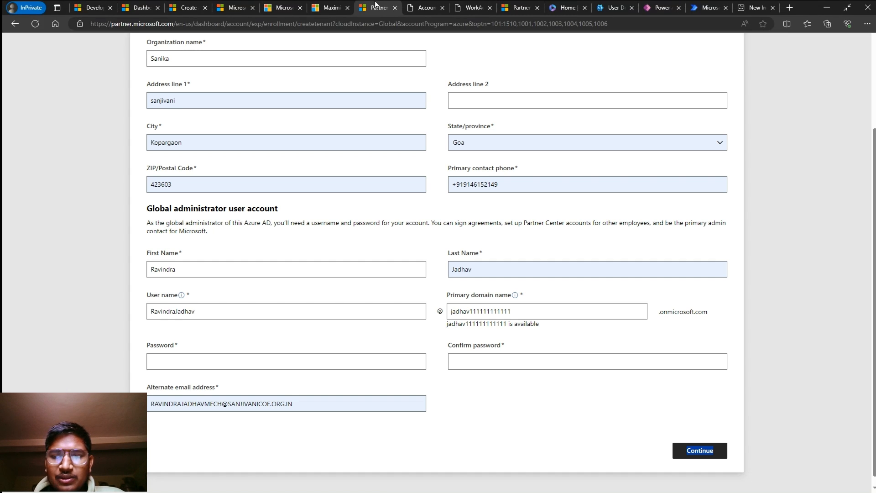
Review the 'Your work account is ready' page, then go to the 'Join a program' page
click(424, 7)
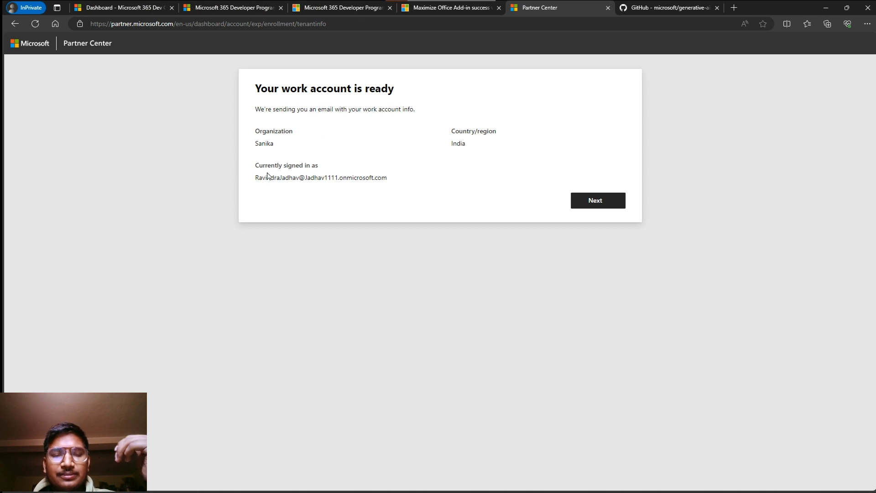
mouse_move(283, 188)
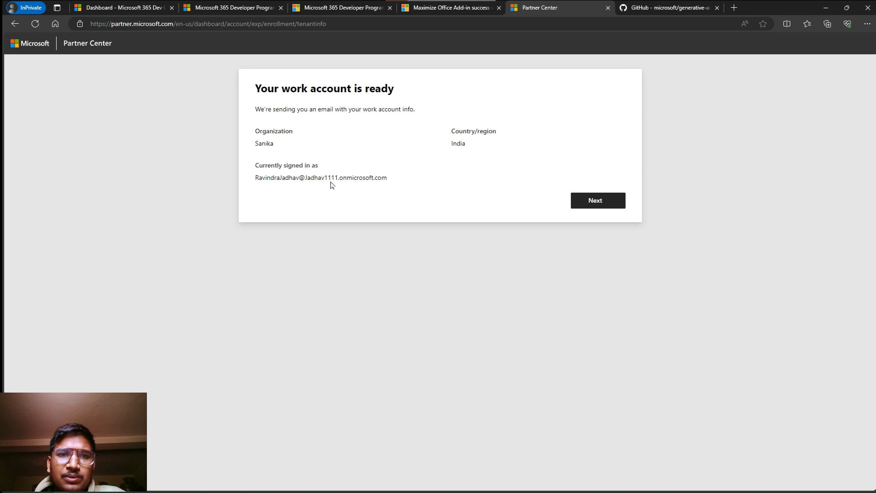
mouse_move(434, 11)
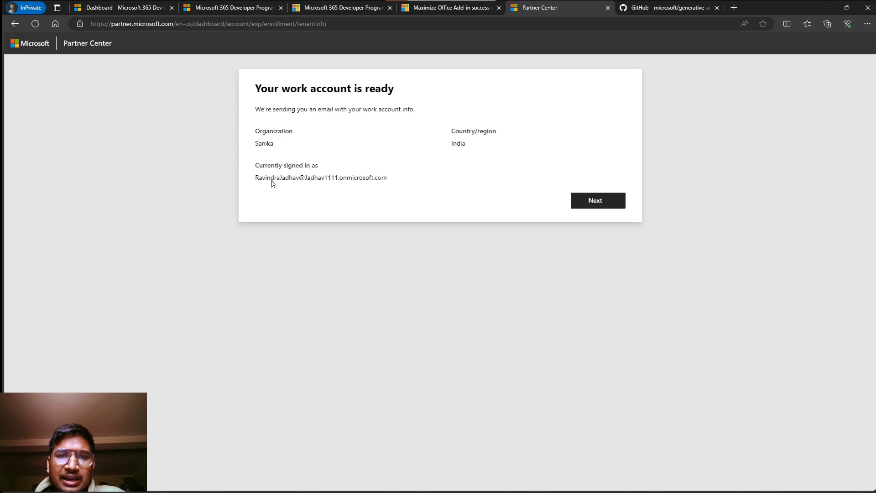
mouse_move(335, 185)
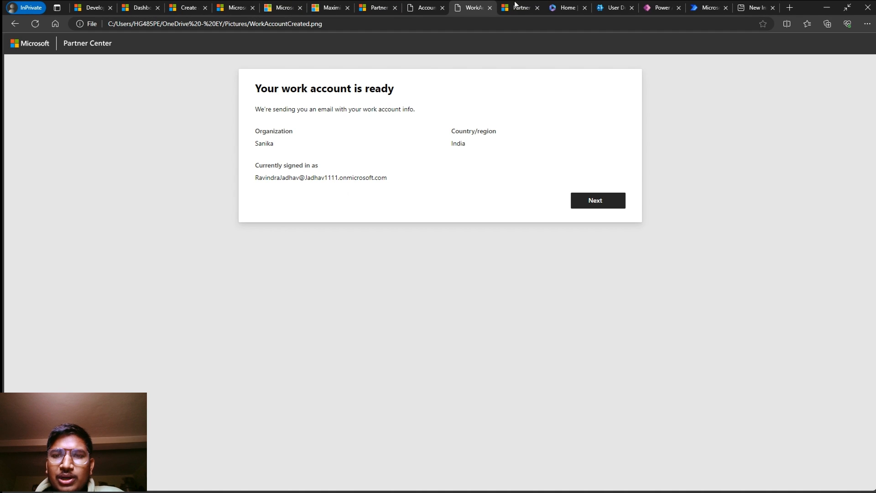
click(519, 7)
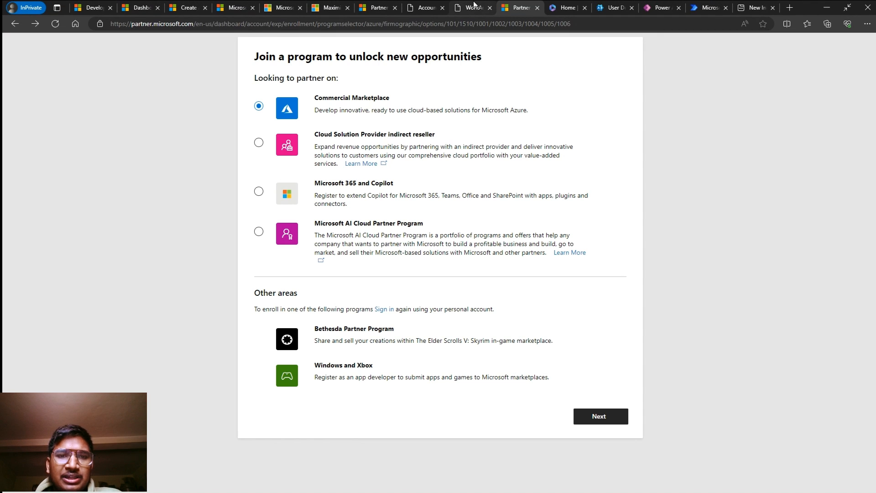
Choose Microsoft 365 and Copilot as the partner program and proceed to the Company Information step
click(471, 7)
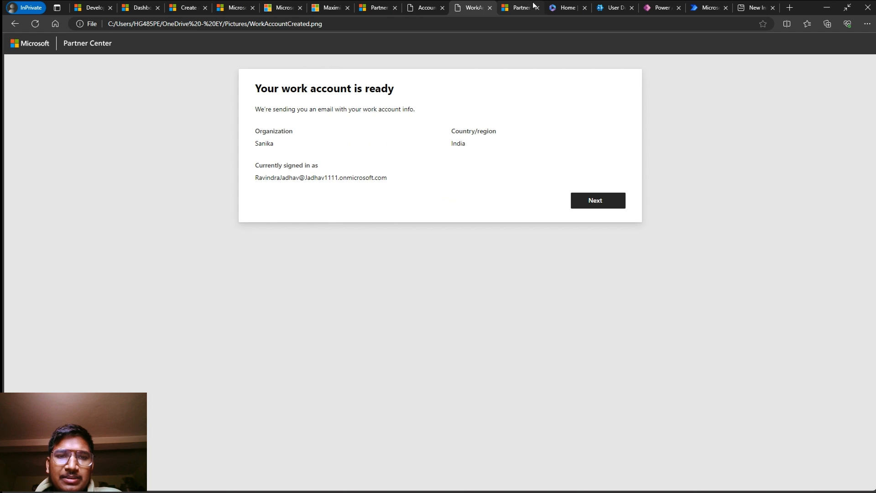
click(516, 7)
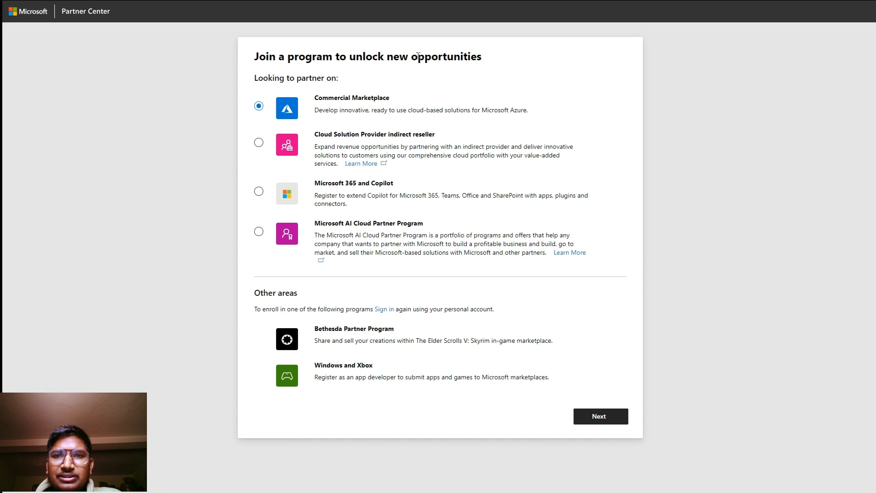
mouse_move(327, 165)
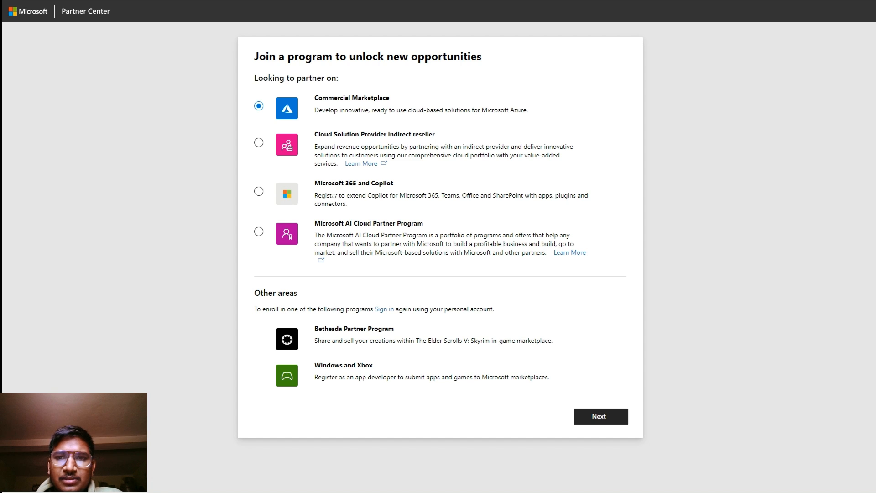
mouse_move(406, 206)
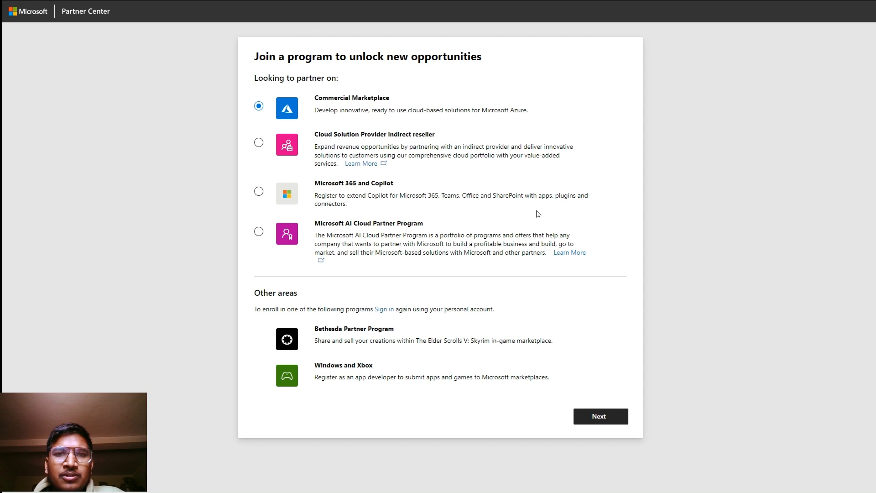
mouse_move(265, 193)
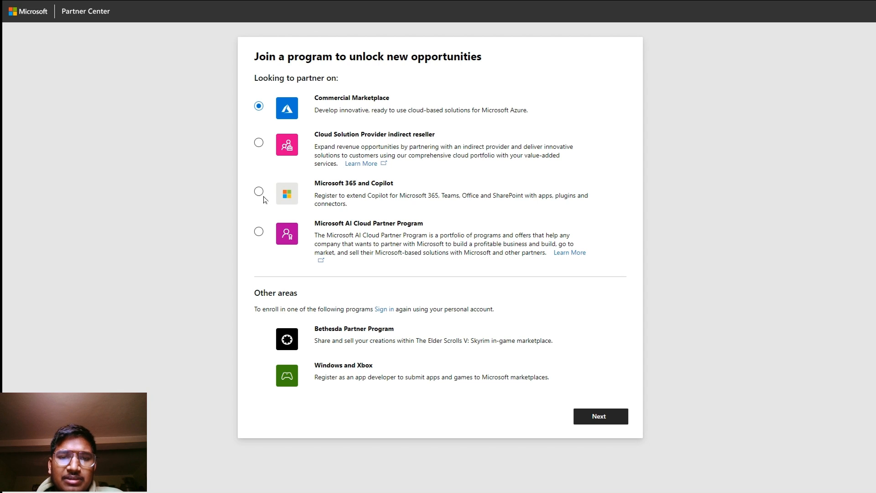
click(258, 191)
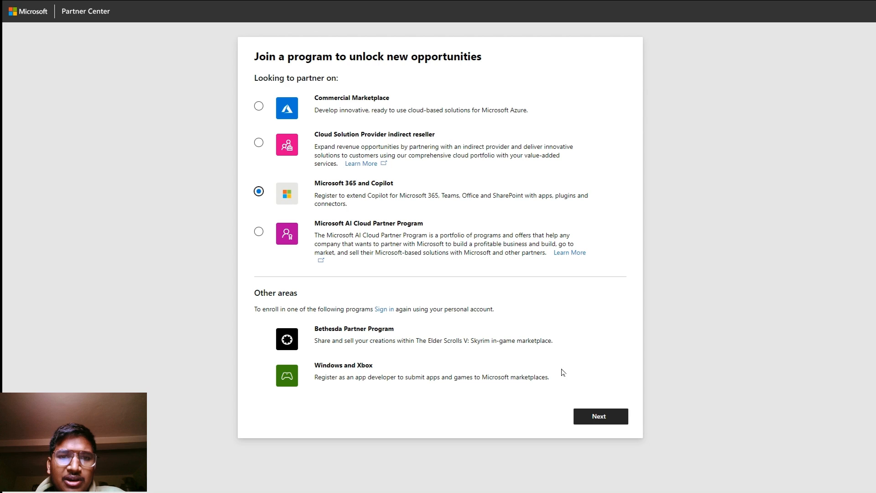
click(600, 416)
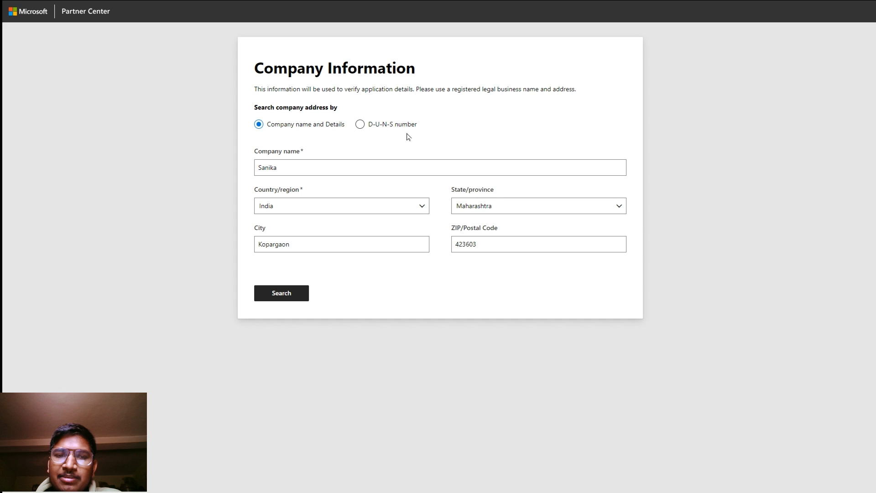
click(360, 124)
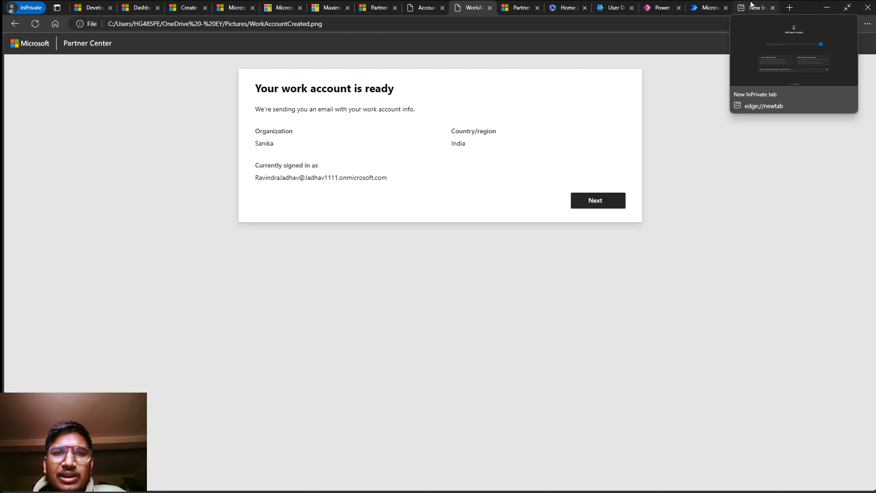
Go to make.powerapps.com in a private tab and check the signed-in work account at top right
click(754, 7)
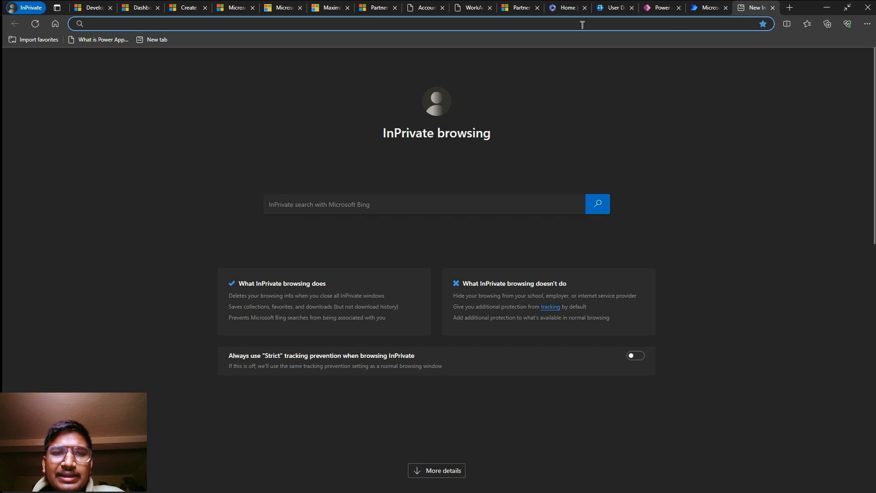
text(mak)
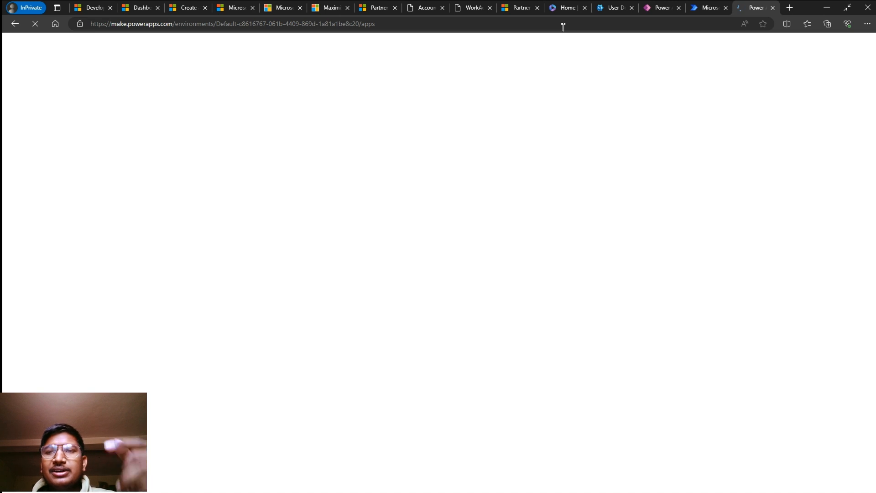
click(662, 7)
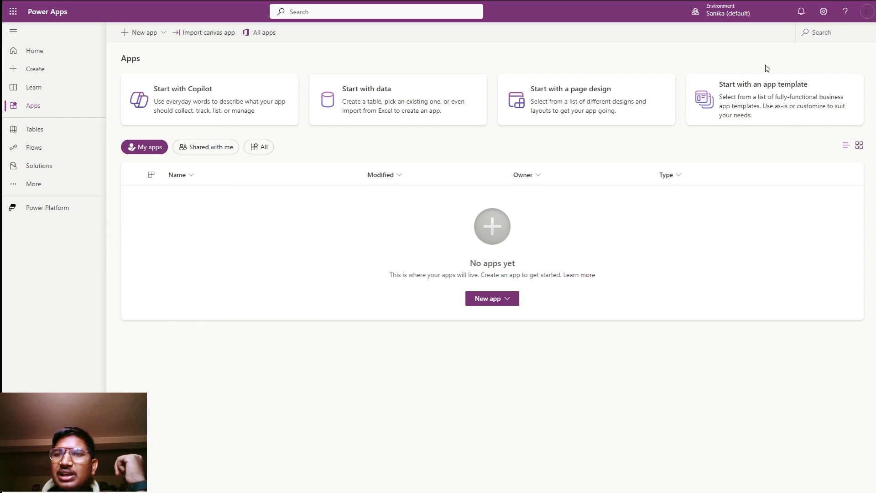
mouse_move(726, 11)
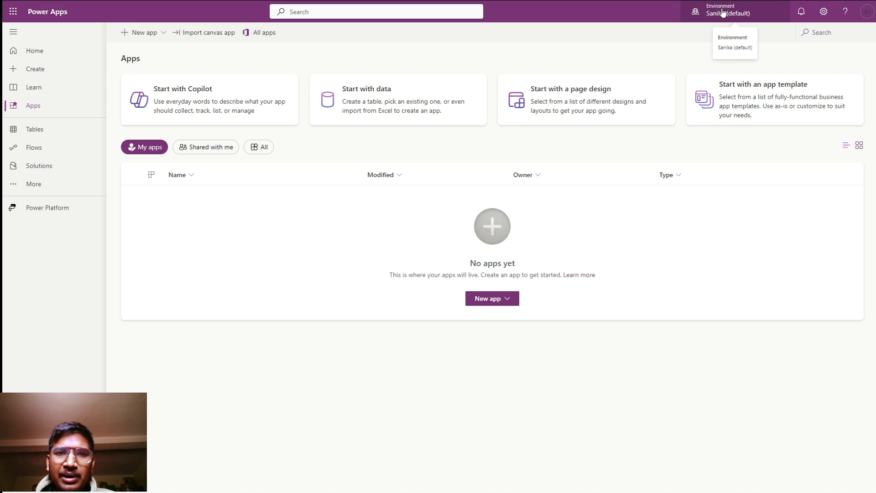
mouse_move(857, 21)
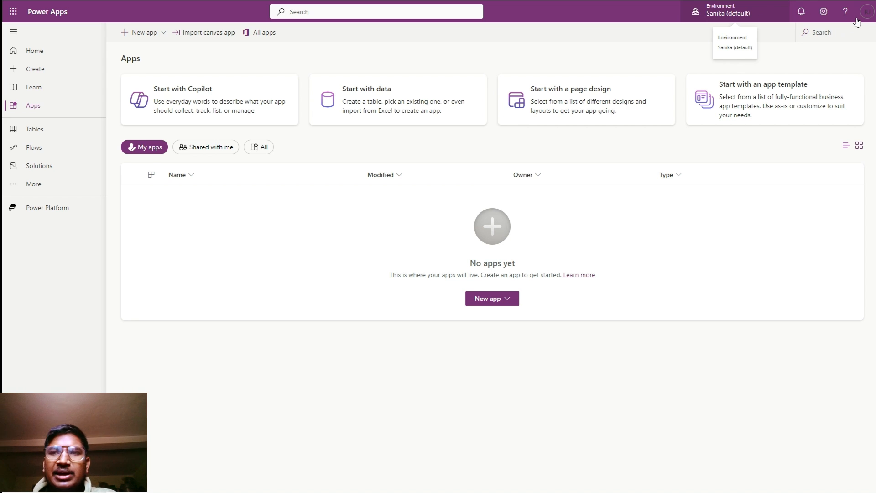
click(867, 10)
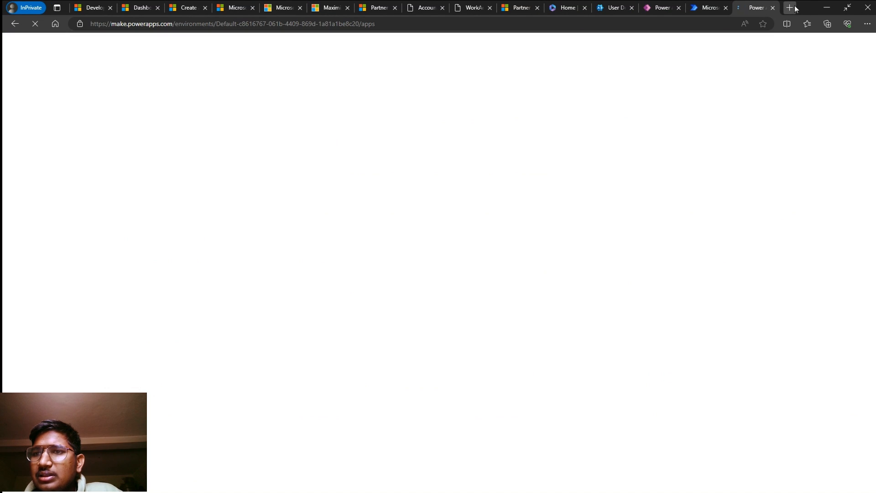
Search Bing for 'Power Bi' in a new private tab and reach the Power BI email entry page
click(789, 7)
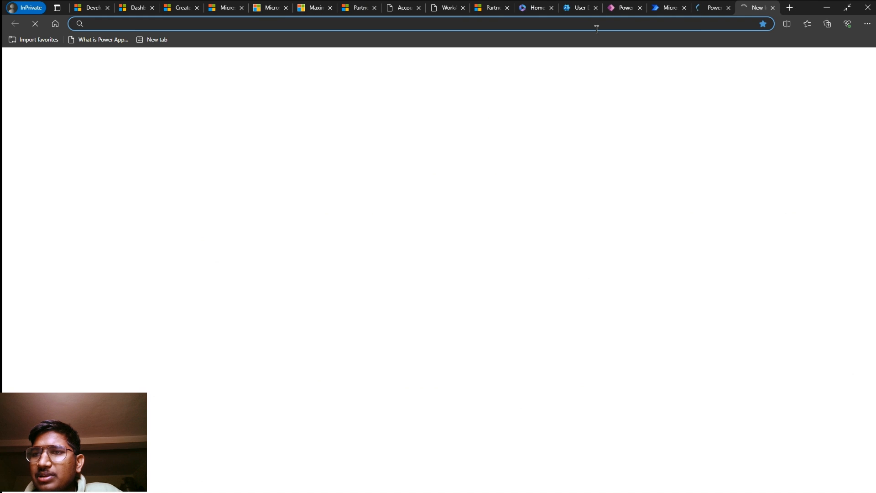
text(mic)
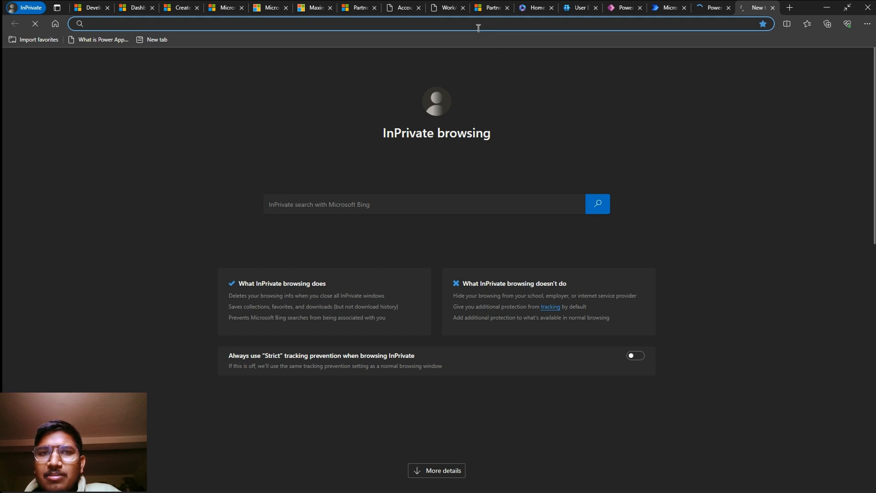
text(Power Bi Sign Up)
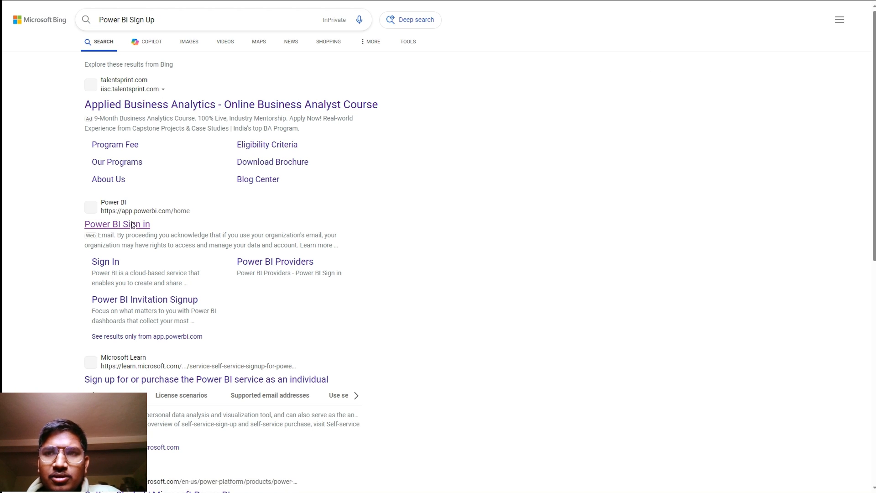
click(117, 225)
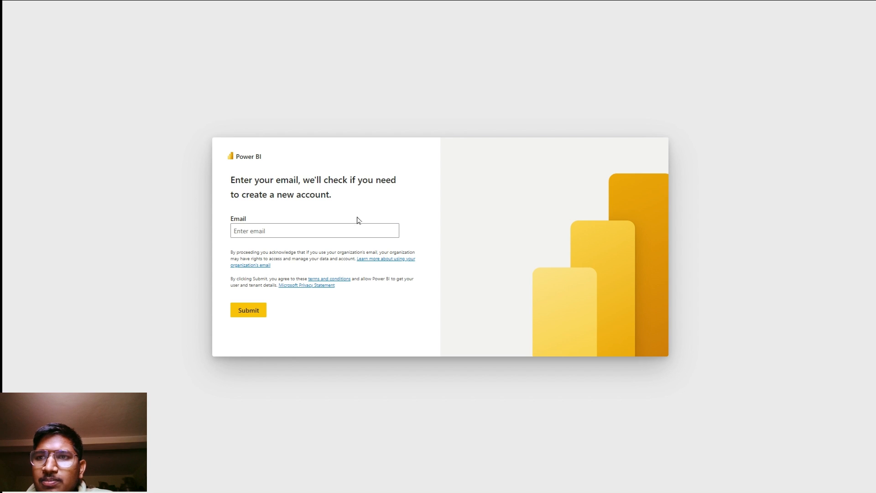
Submit the saved onmicrosoft.com work email to Power BI, reaching the Fabric free sign-up form
click(314, 230)
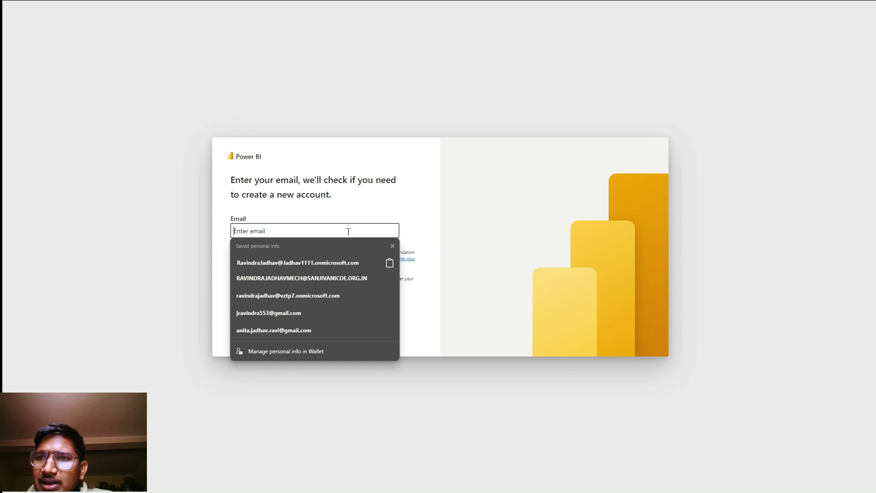
click(296, 262)
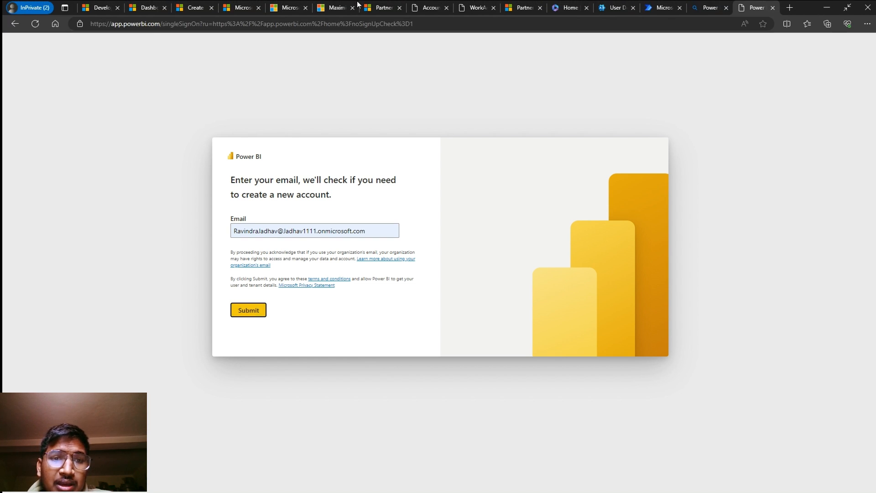
click(248, 309)
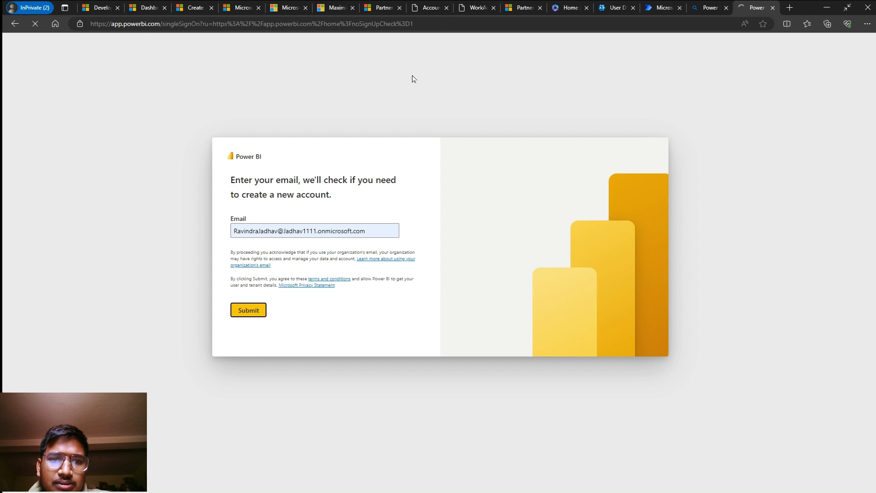
click(248, 310)
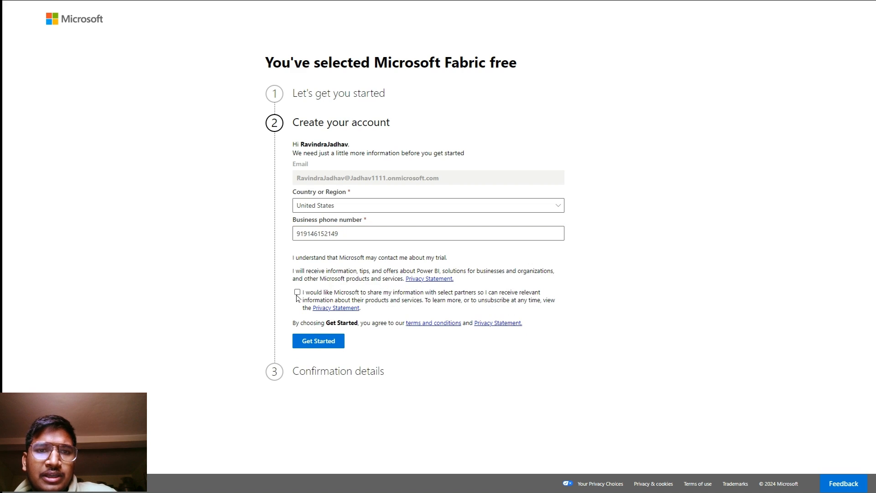
Correct the business phone, agree to partner sharing, create the Fabric free account and continue into Power BI Home
click(318, 341)
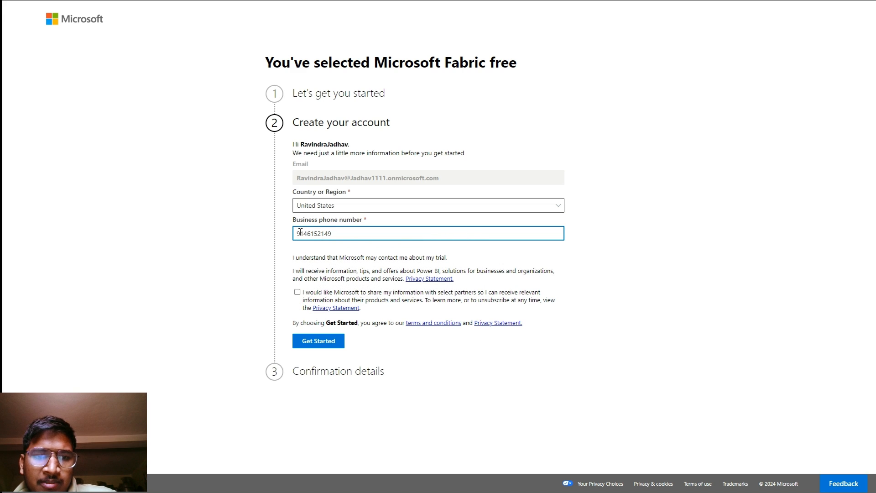
click(297, 292)
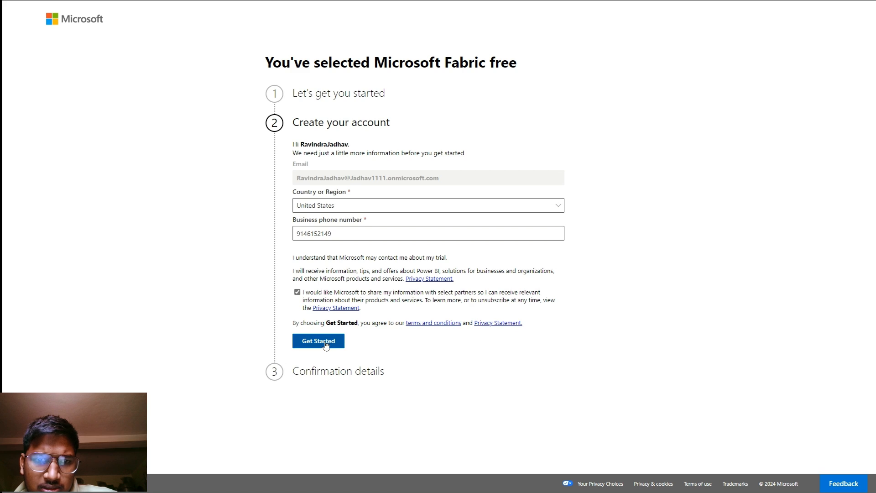
click(317, 340)
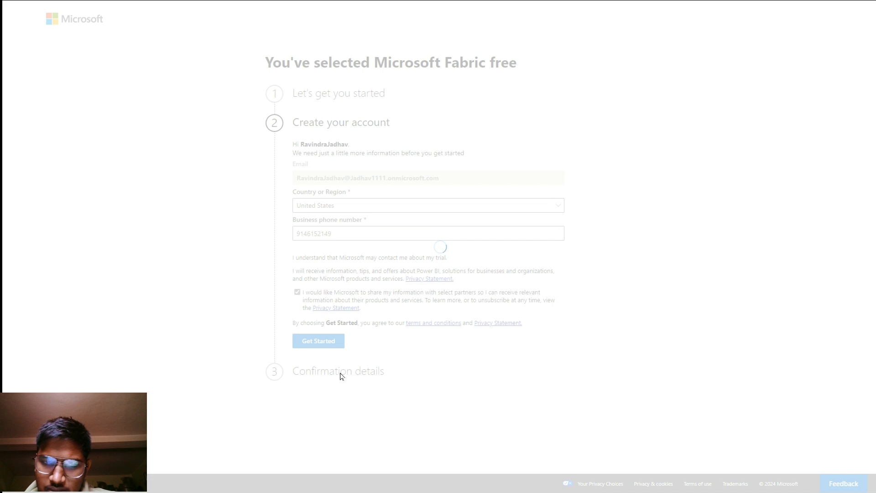
mouse_move(659, 61)
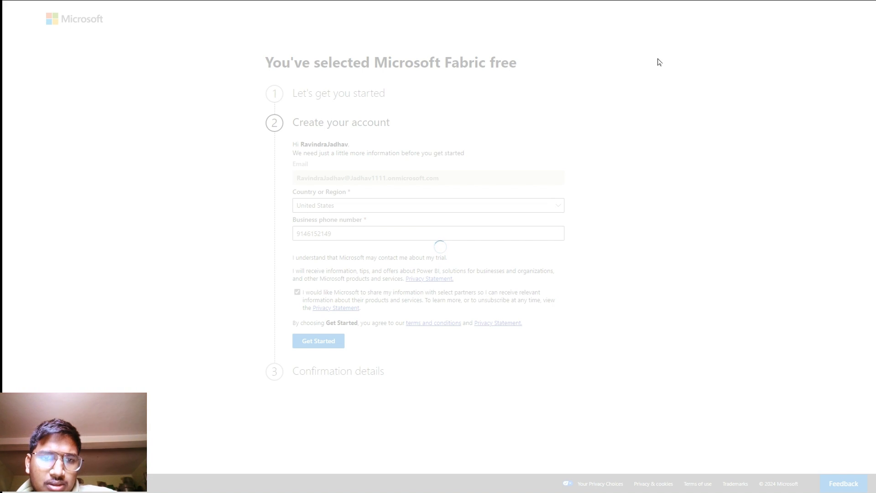
click(318, 340)
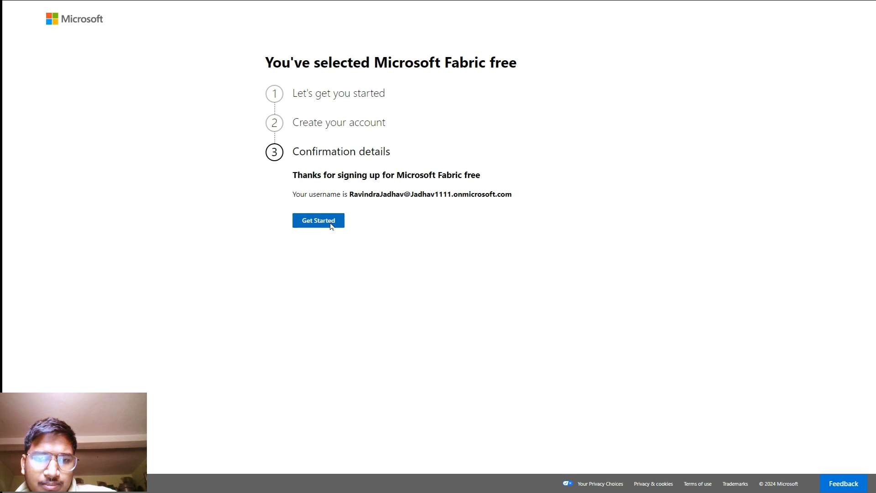
click(318, 220)
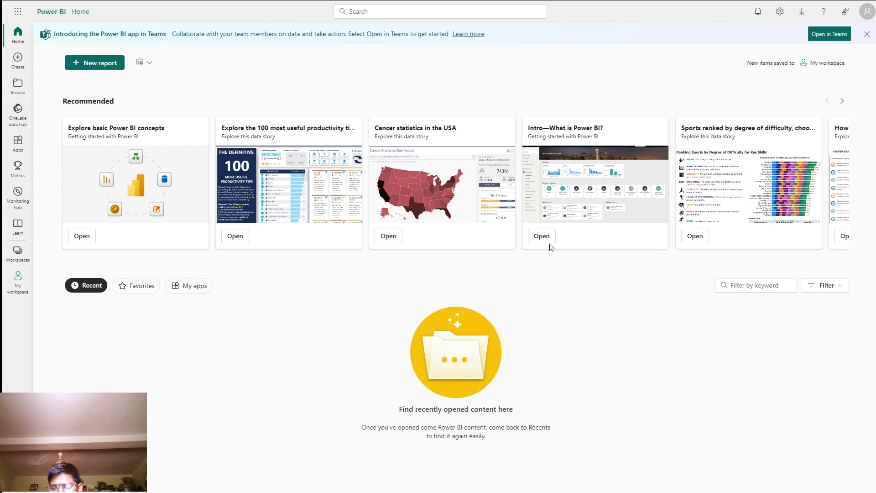
mouse_move(518, 258)
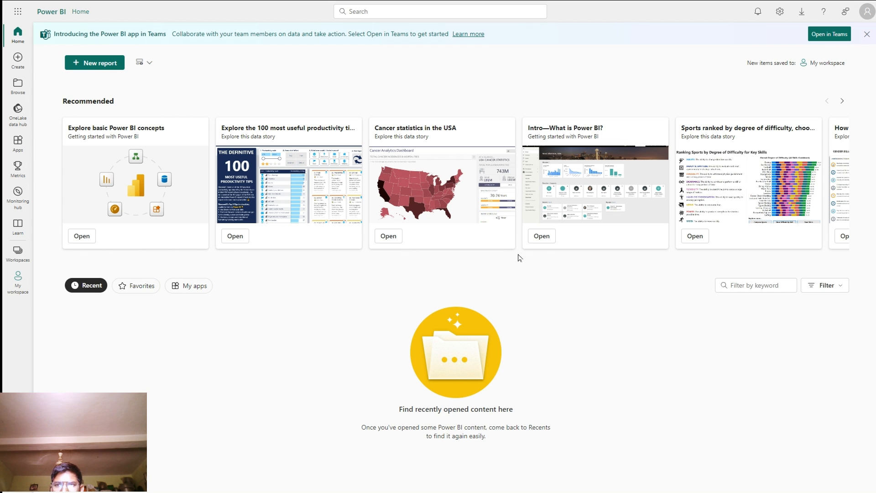
mouse_move(868, 11)
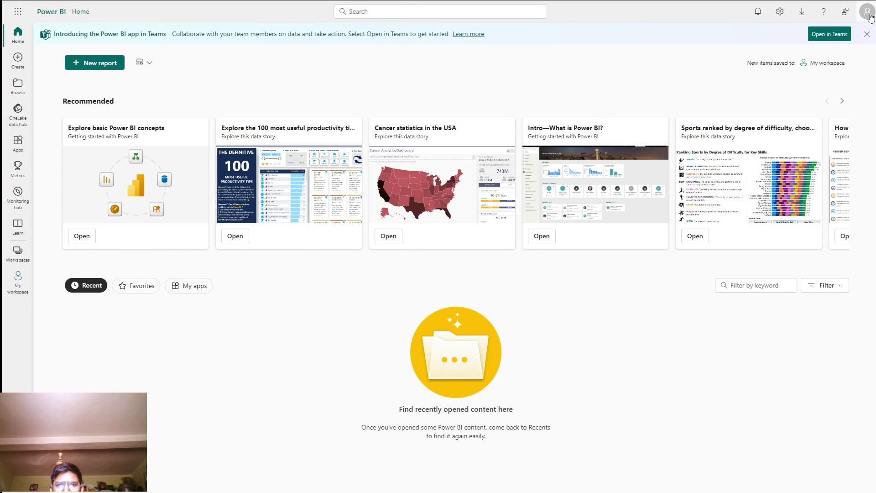
Check the profile avatar, then switch to the Microsoft 365 Home tab
click(867, 11)
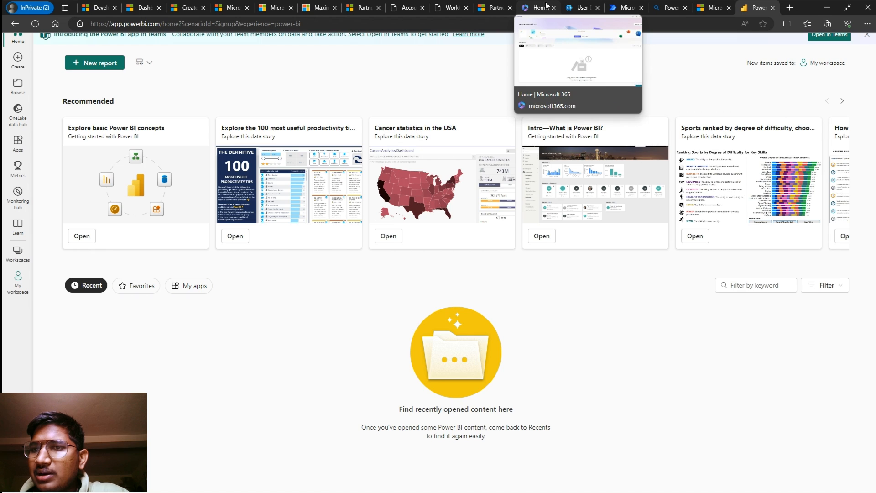
click(538, 7)
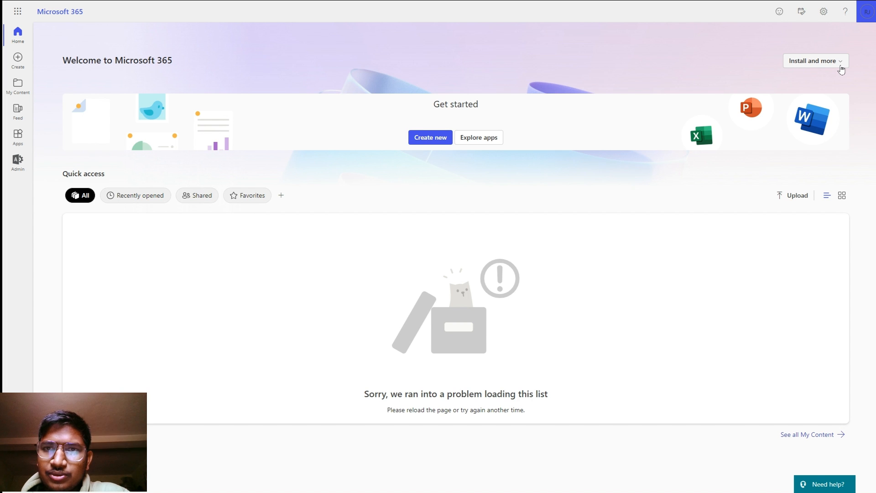
View the Install and more options for desktop, web and mobile apps
click(813, 61)
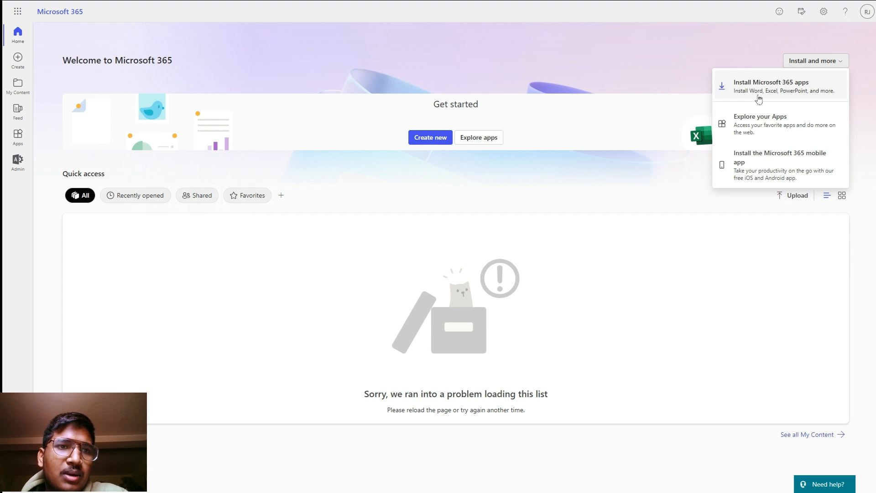
mouse_move(826, 103)
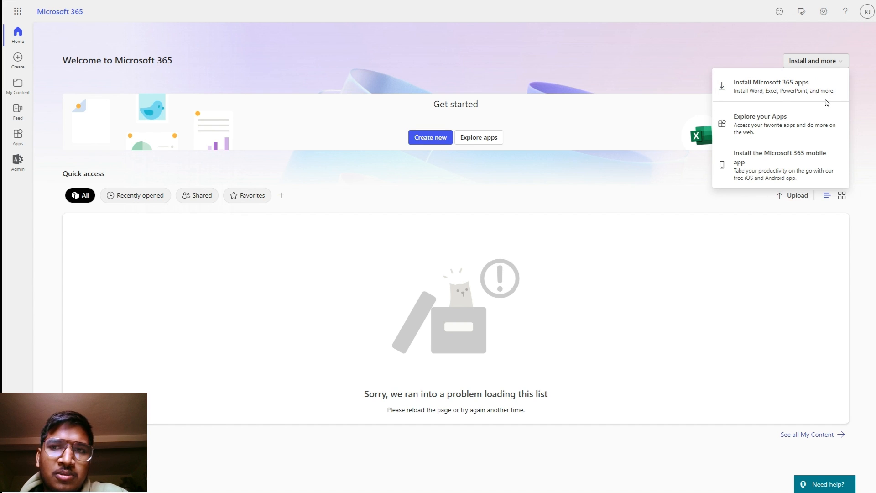
mouse_move(803, 166)
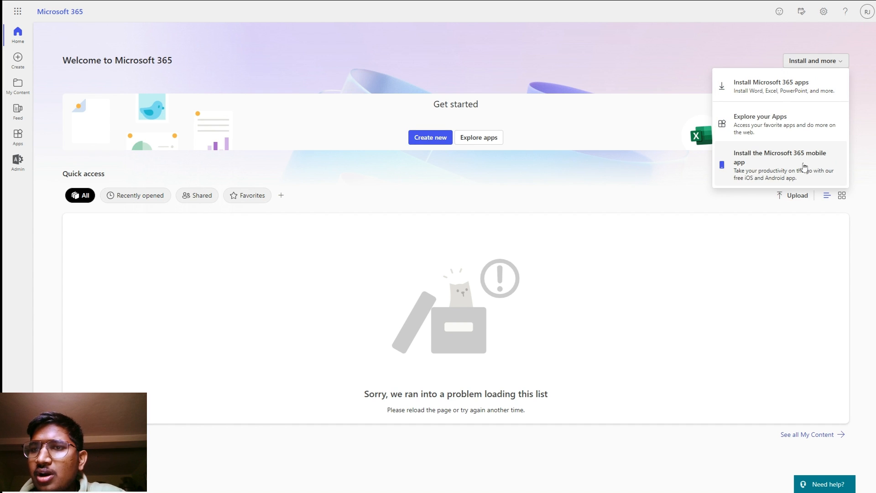
mouse_move(689, 162)
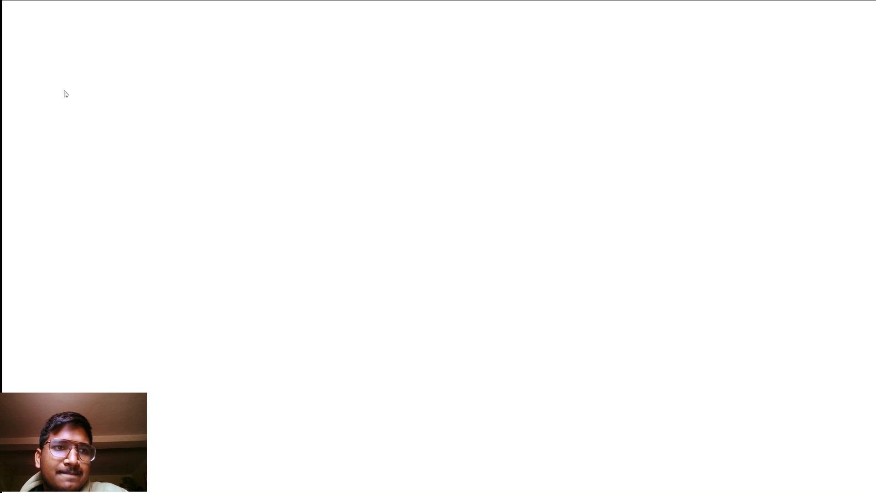
mouse_move(118, 116)
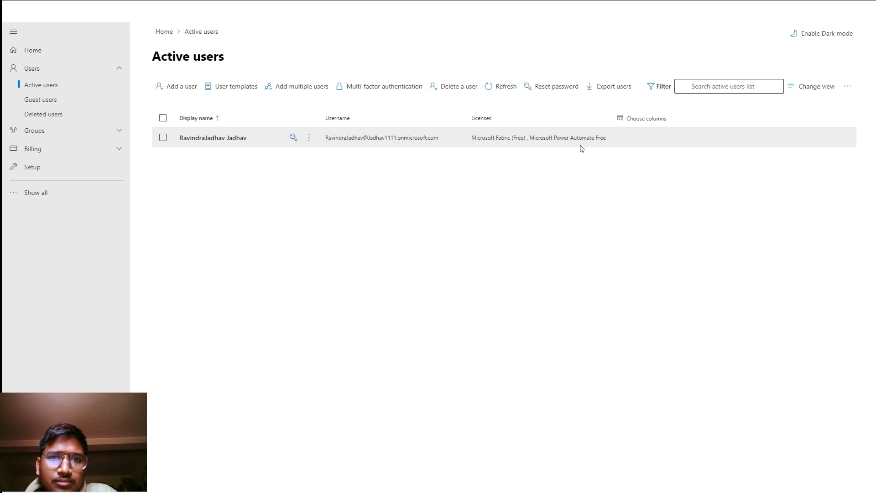
mouse_move(408, 141)
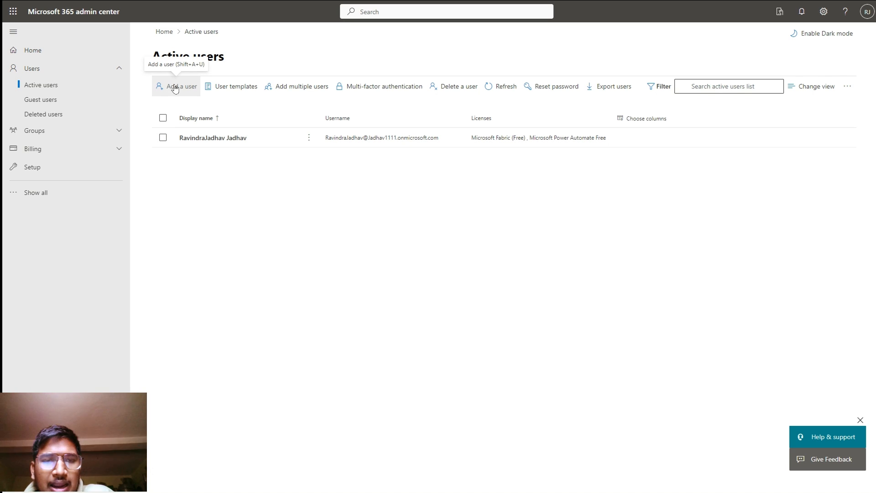
click(175, 86)
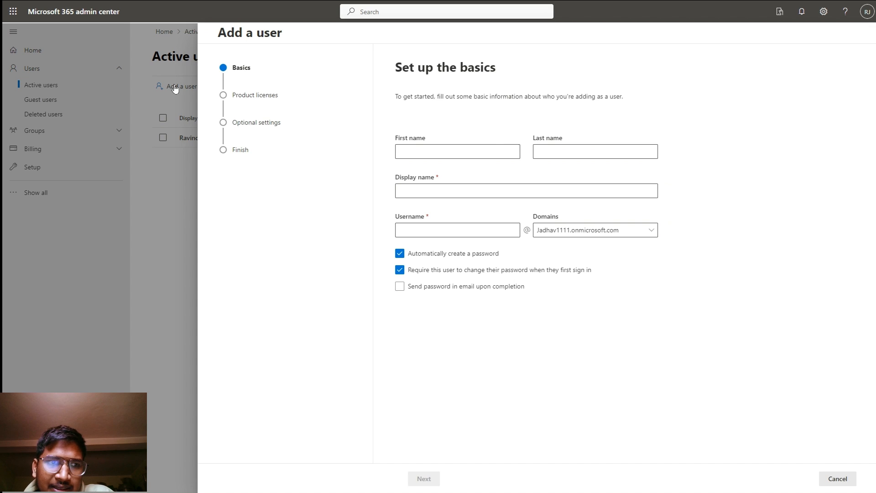
mouse_move(474, 351)
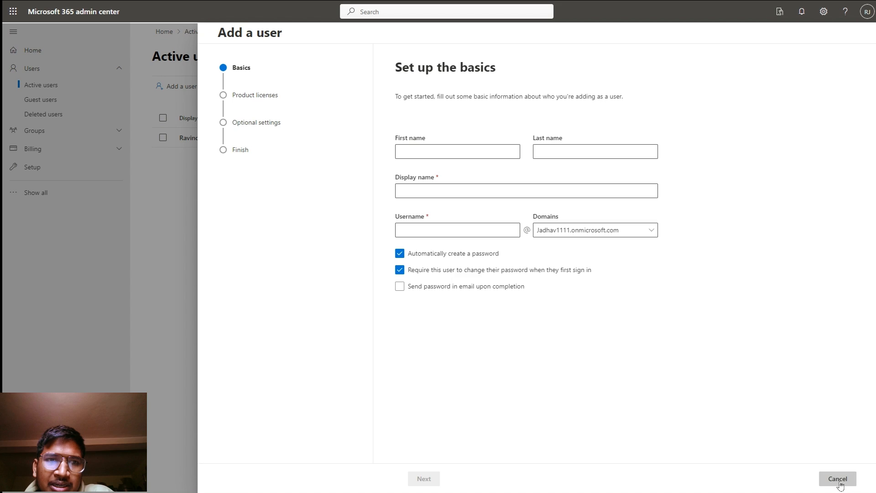
click(837, 478)
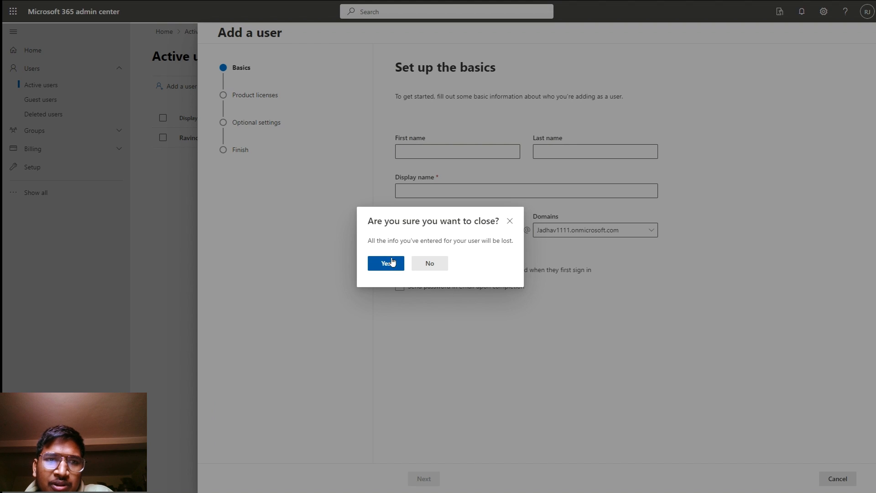
click(385, 263)
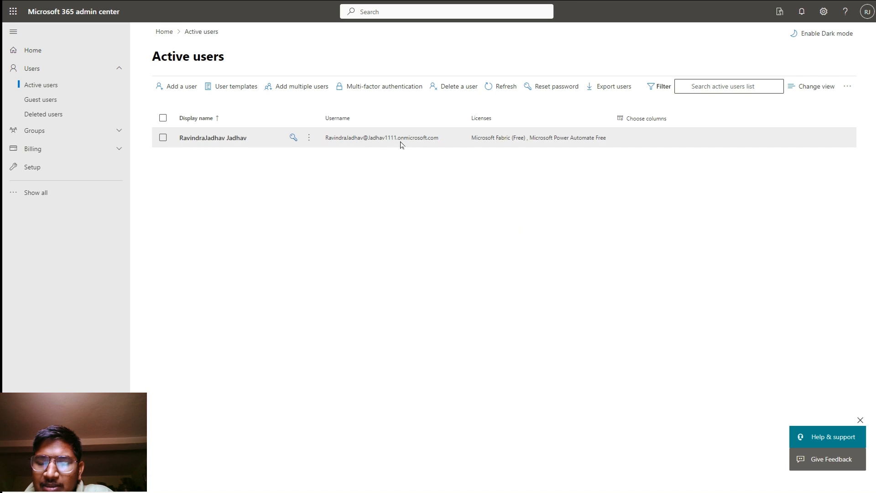
mouse_move(520, 145)
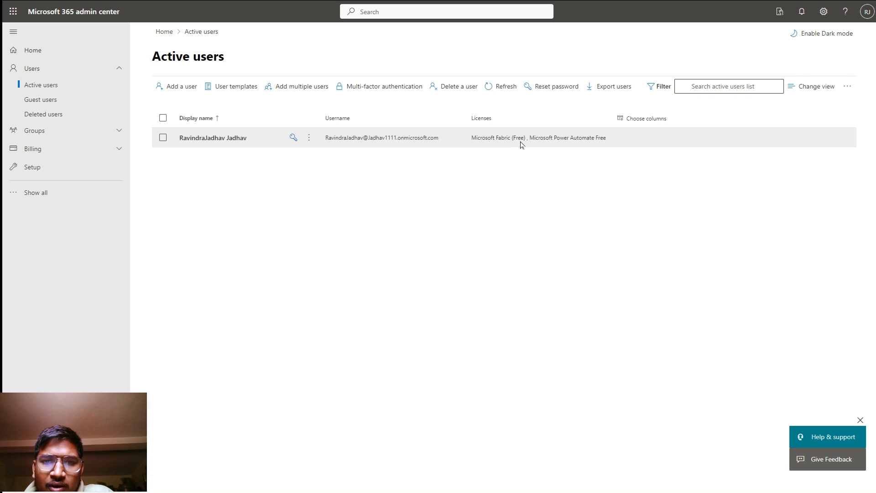